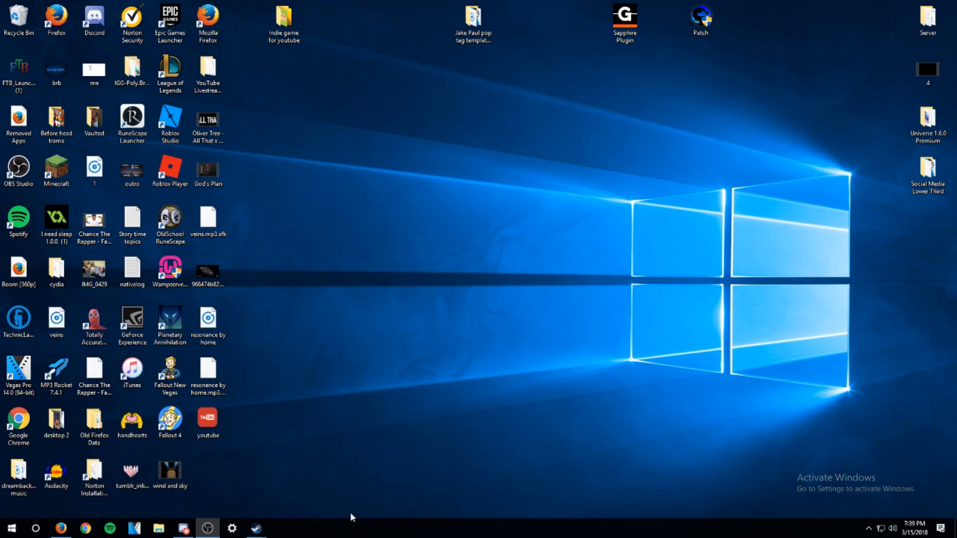
mouse_move(344, 520)
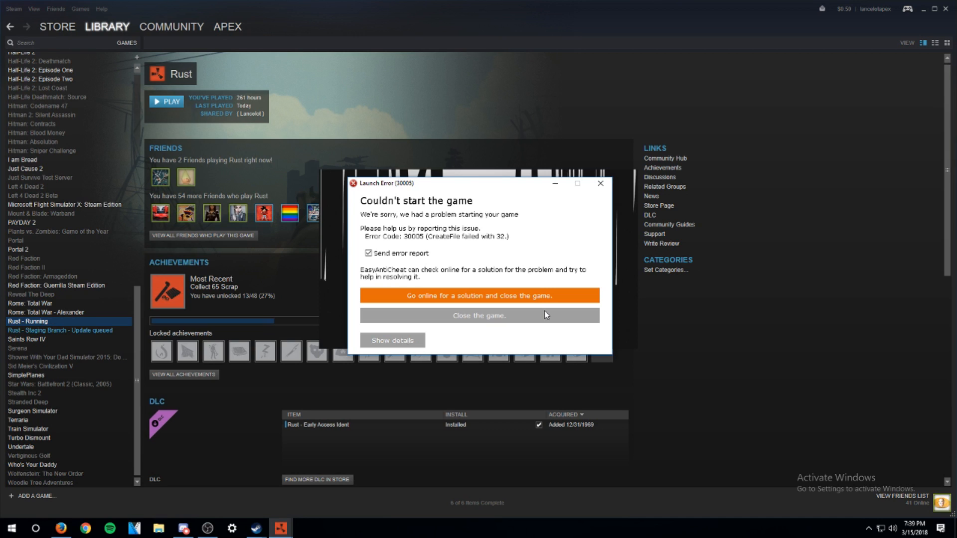
mouse_move(846, 36)
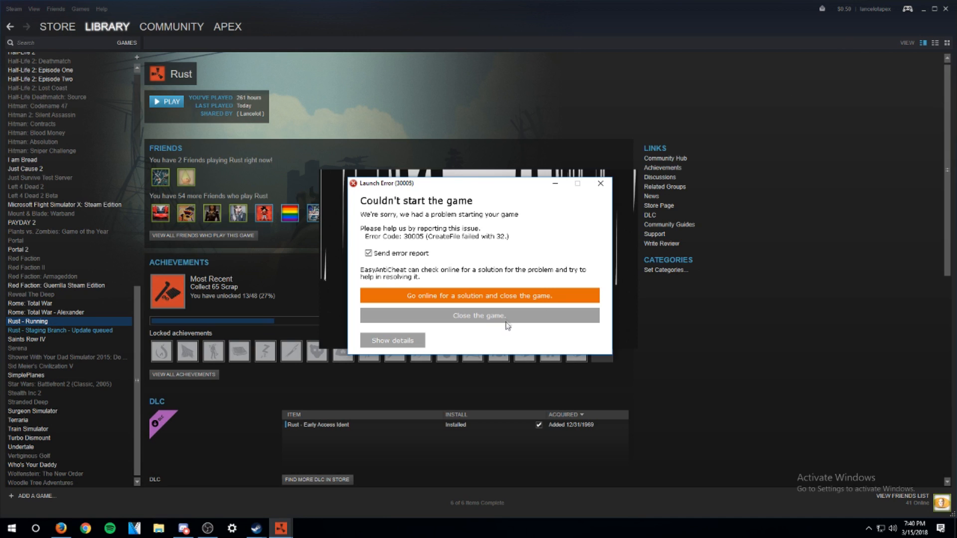
Close the Rust launch error and bring up Rust's Properties from the library list.
left_click(479, 316)
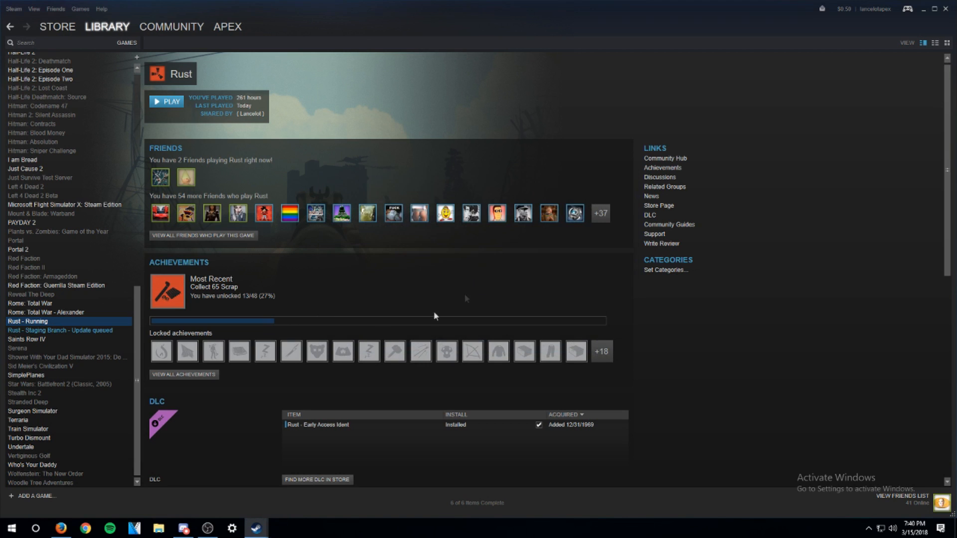
right_click(27, 321)
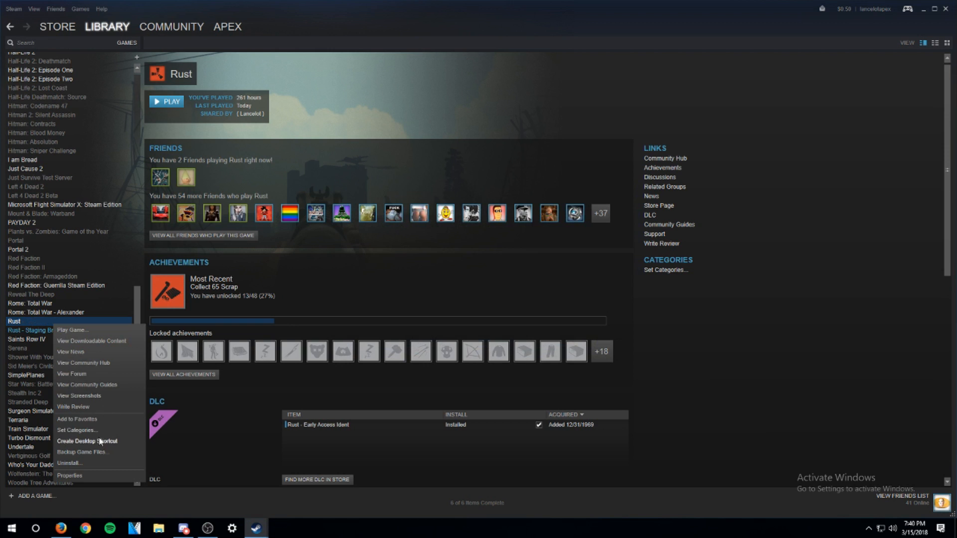
left_click(70, 476)
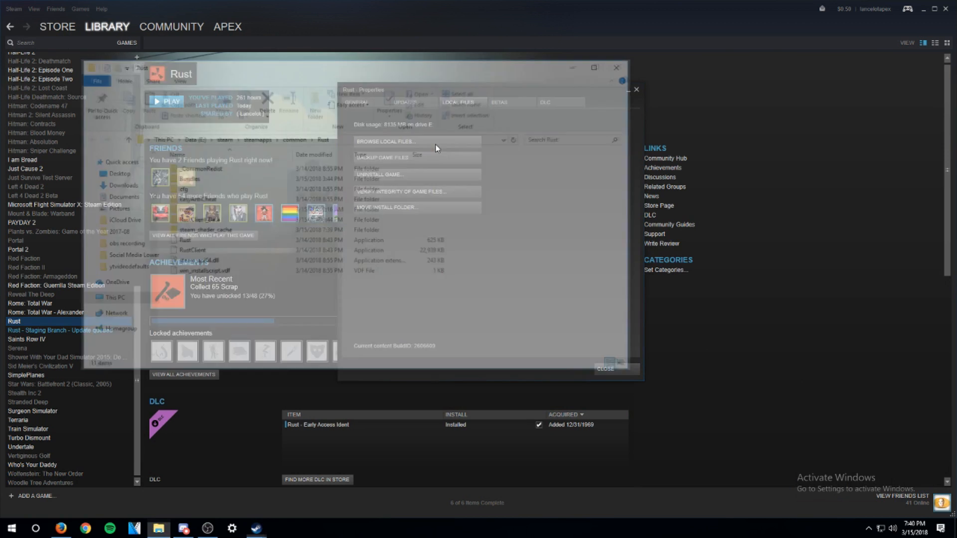
Browse Rust's local files into the EasyAntiCheat folder and run EasyAntiCheat_Setup.
left_click(385, 141)
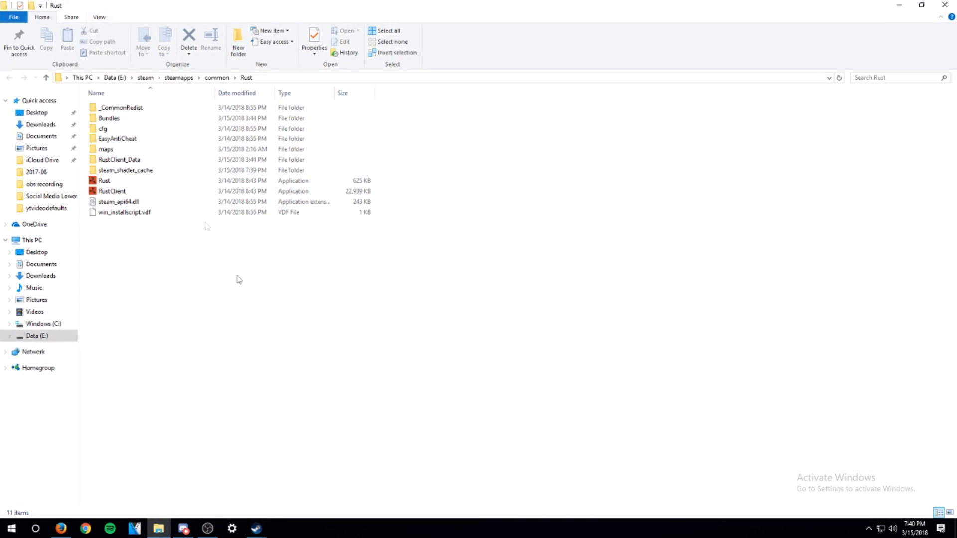
left_click(117, 139)
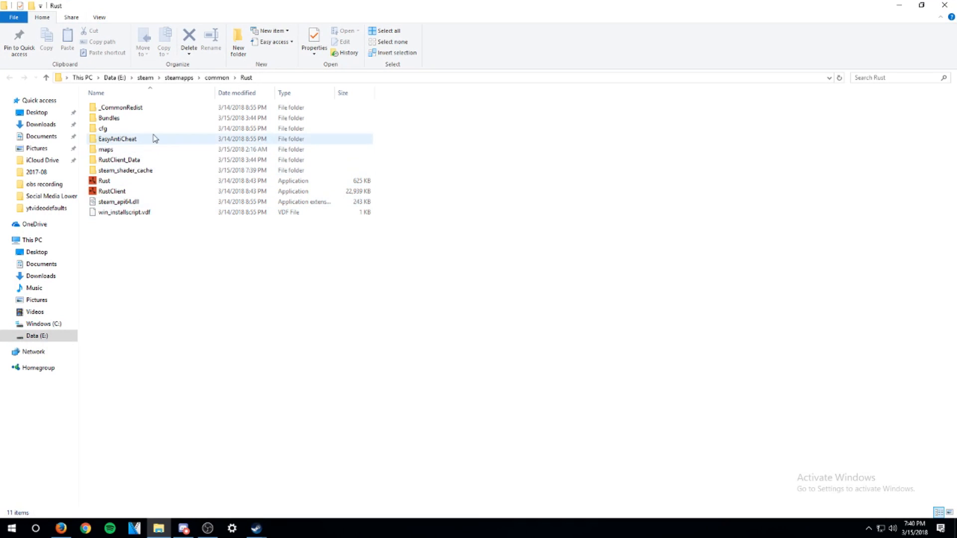
double_click(117, 139)
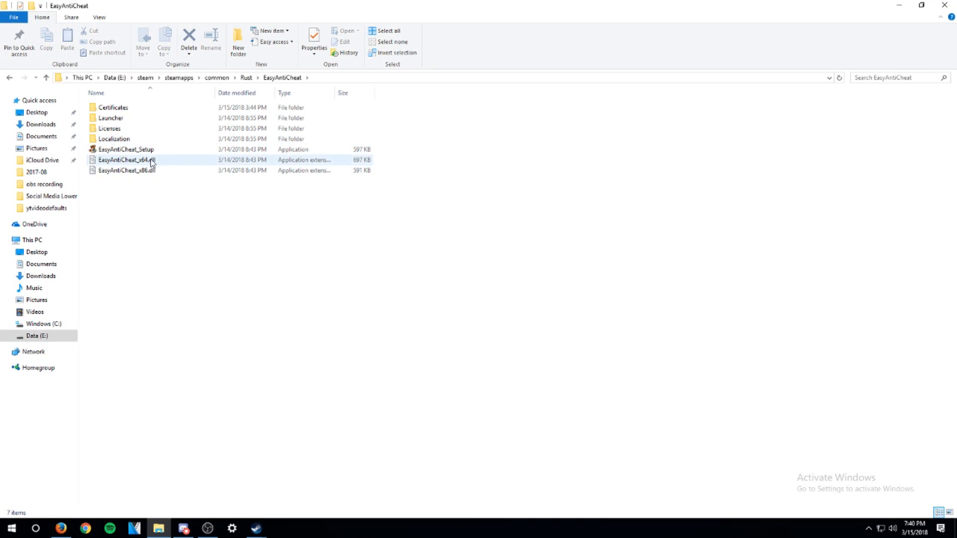
double_click(125, 148)
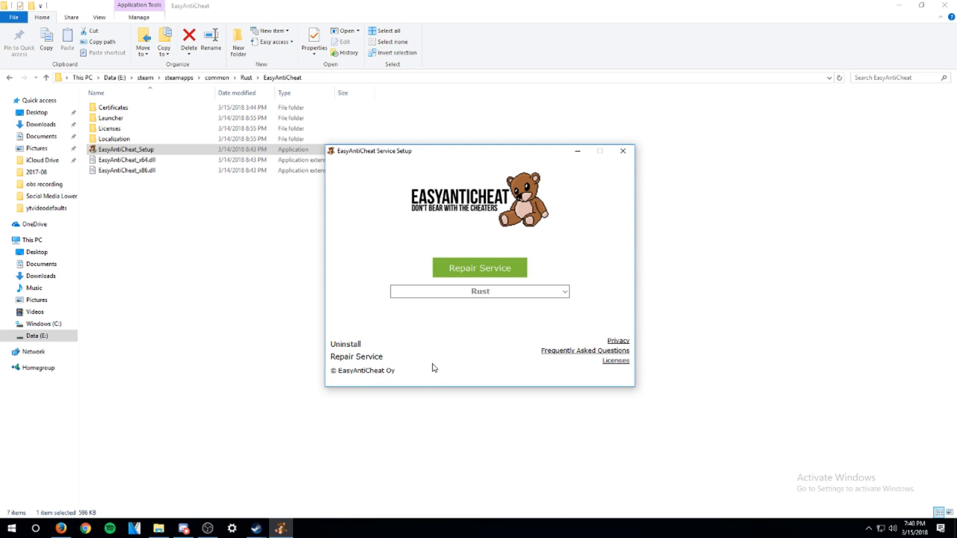
Uninstall the EasyAntiCheat service for Rust, then install it again.
left_click(345, 344)
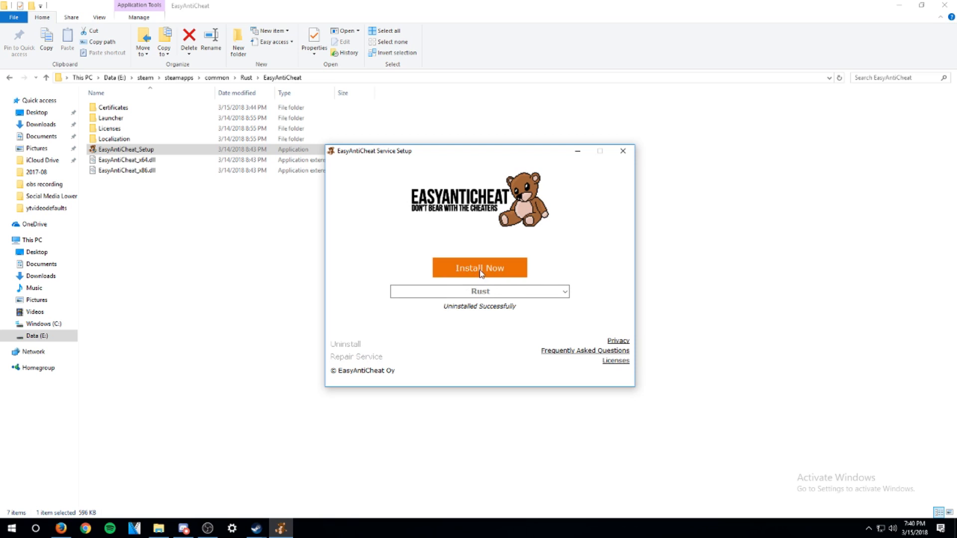
left_click(480, 267)
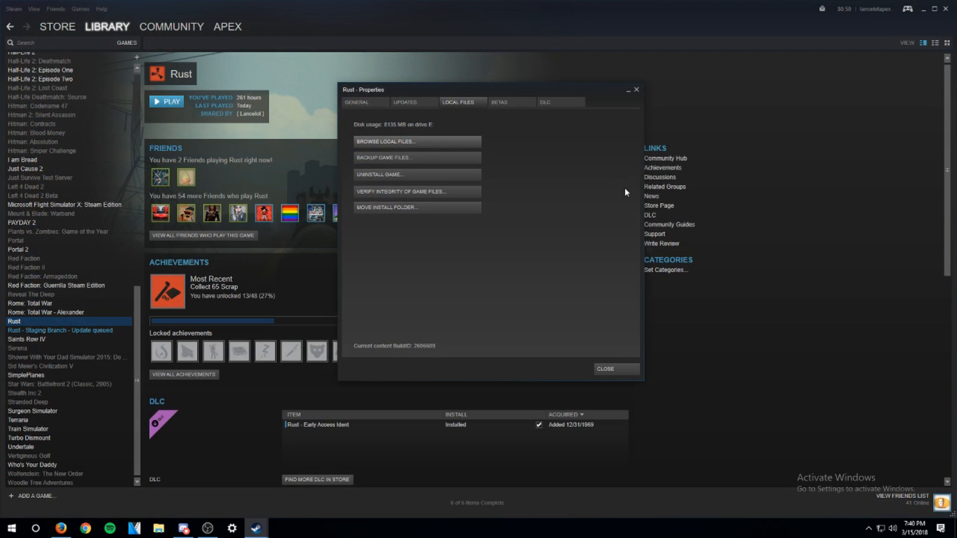
Close the Rust - Properties dialog, returning to the library page.
left_click(604, 369)
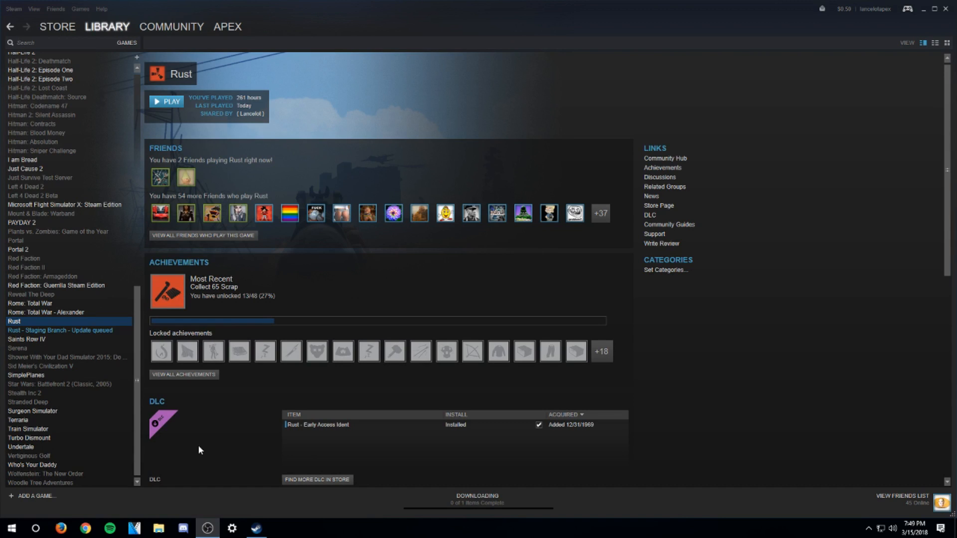
mouse_move(182, 114)
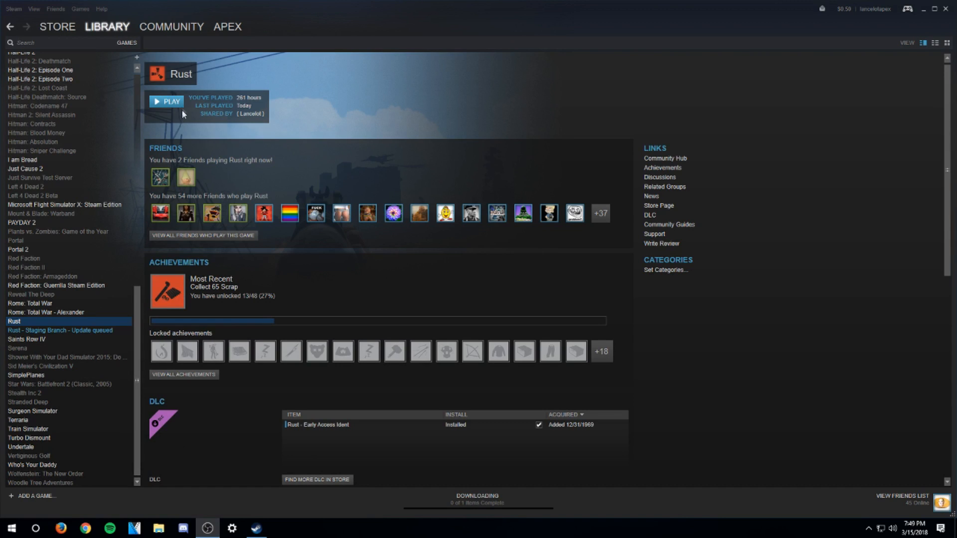
Play Rust from its library page and confirm Play in the Rust Configuration launcher.
left_click(167, 101)
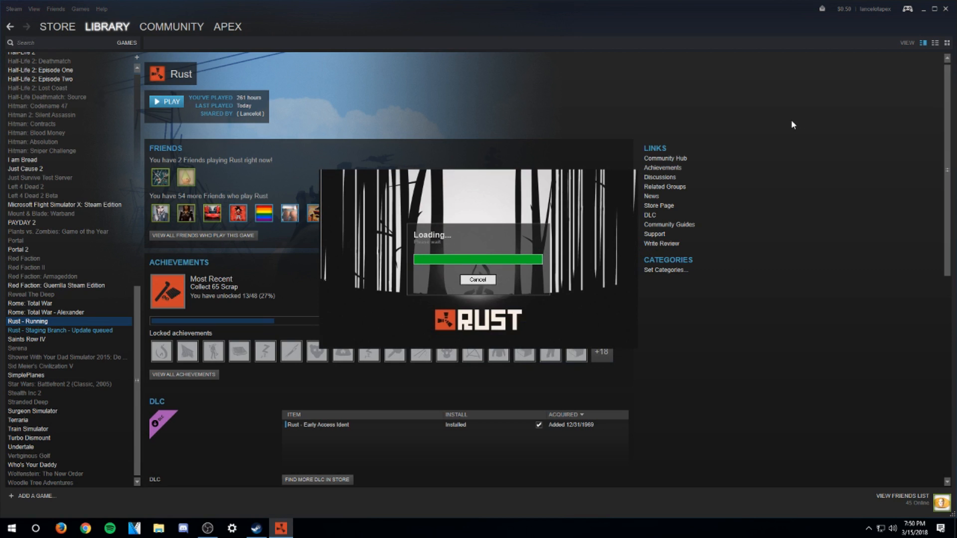
mouse_move(798, 120)
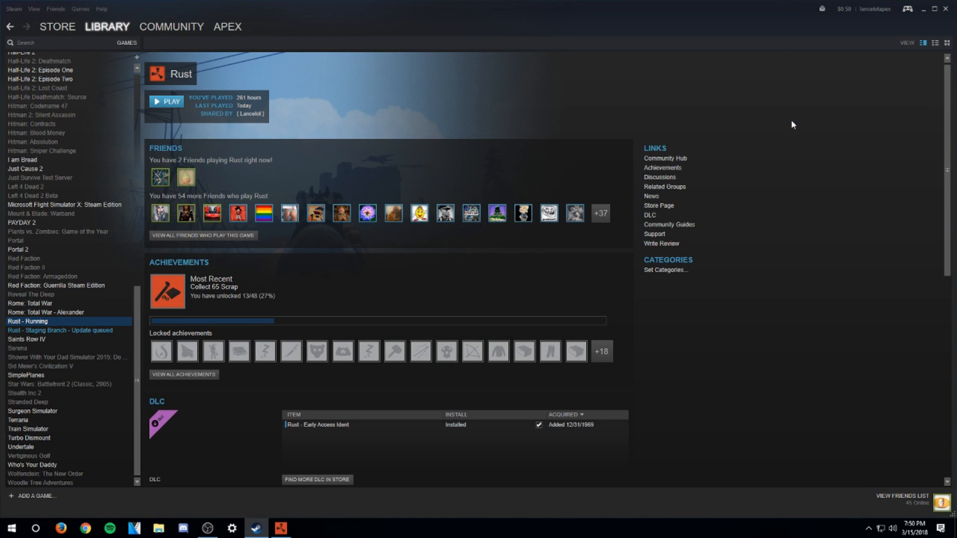
left_click(165, 102)
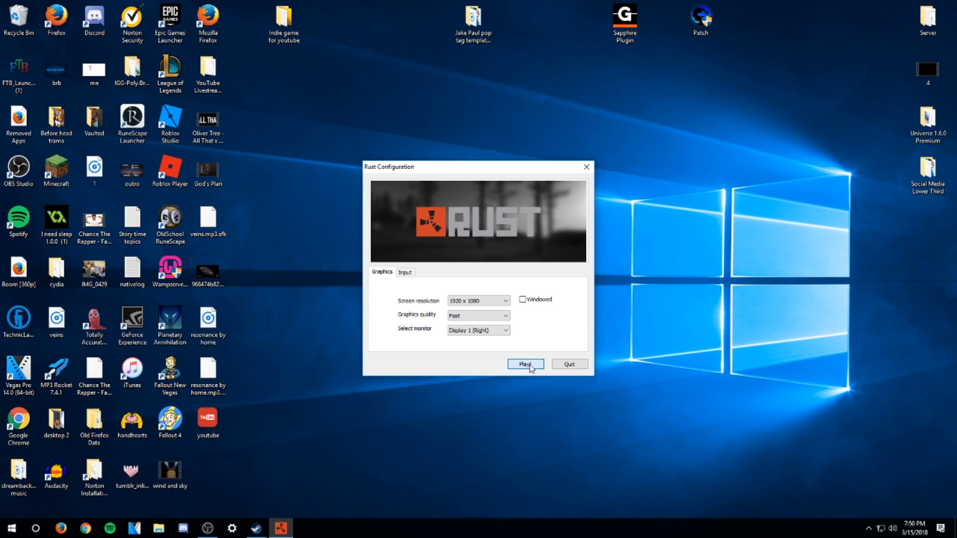
left_click(523, 364)
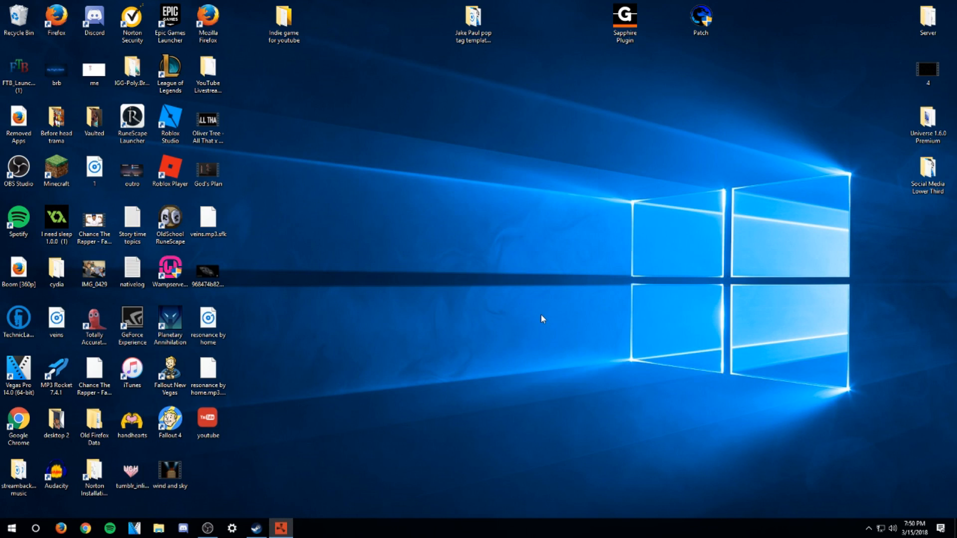